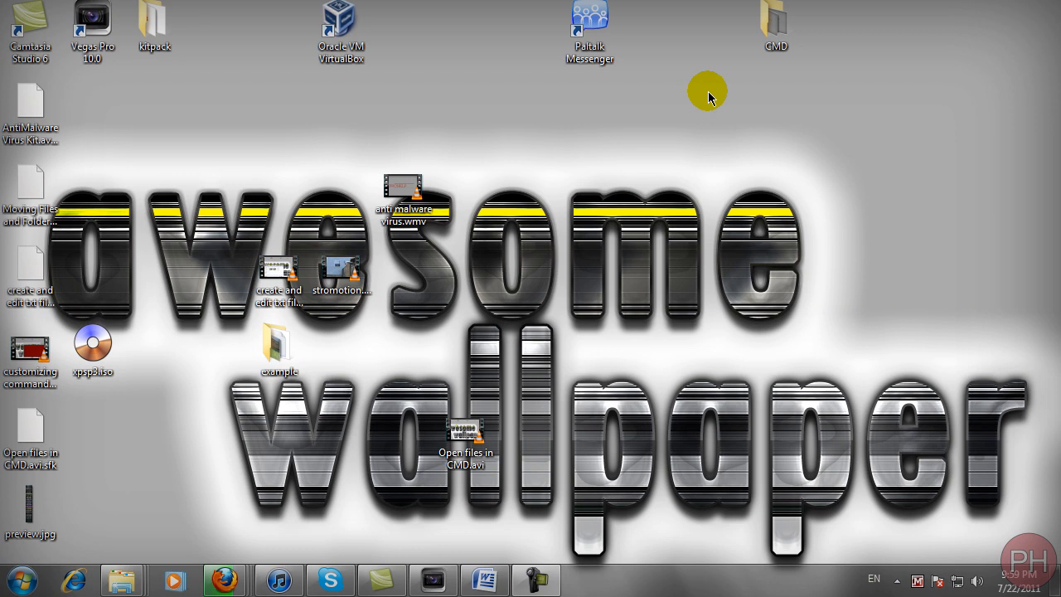
pyautogui.moveTo(53, 555)
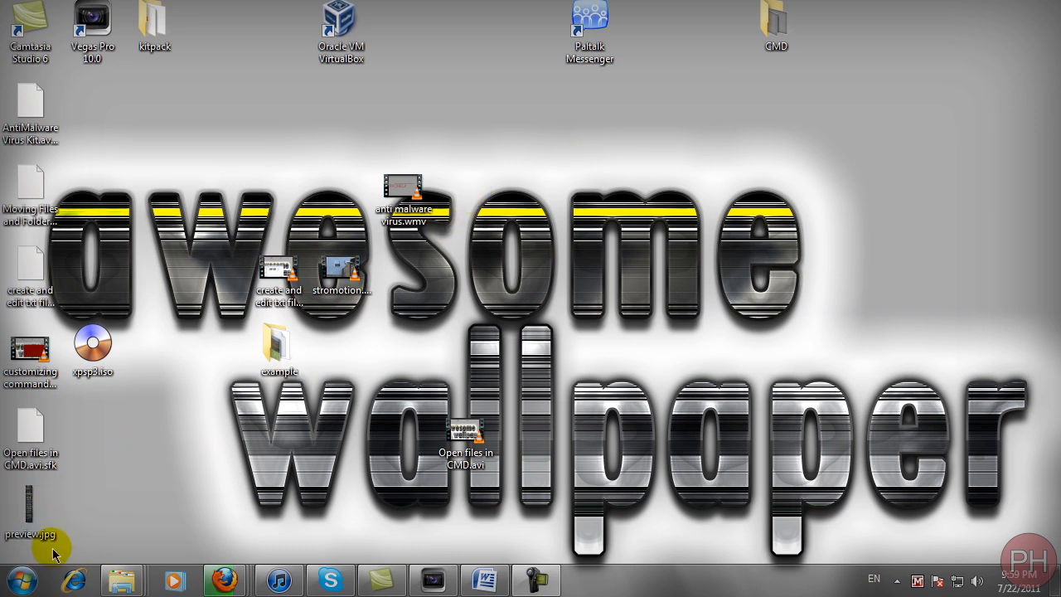
# Launch cmd.exe from a Start menu search for 'cmd'.
pyautogui.click(35, 570)
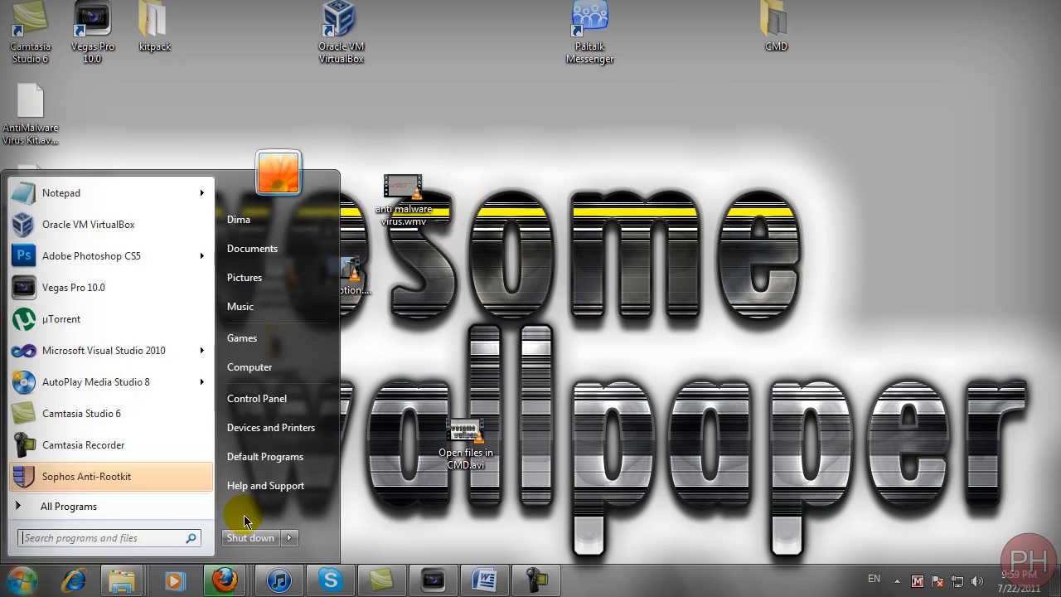
pyautogui.moveTo(139, 431)
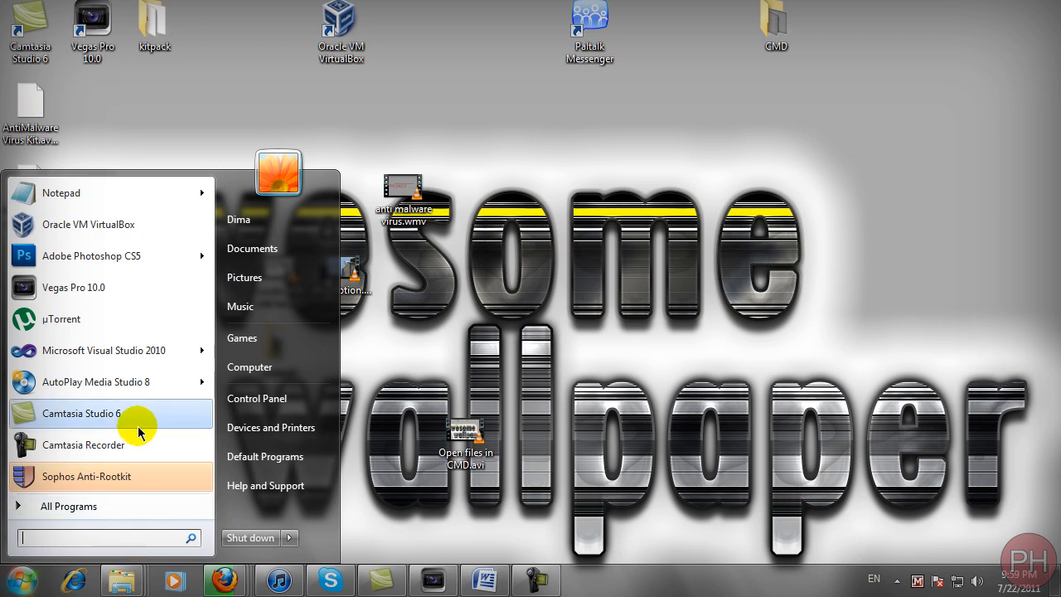
pyautogui.write('cmd')
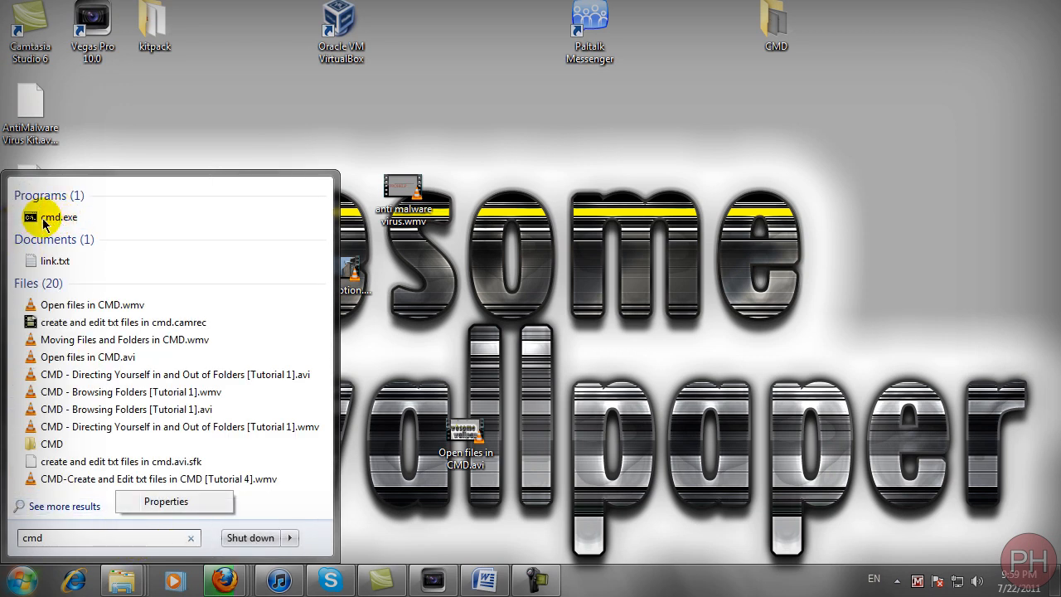
pyautogui.click(47, 217)
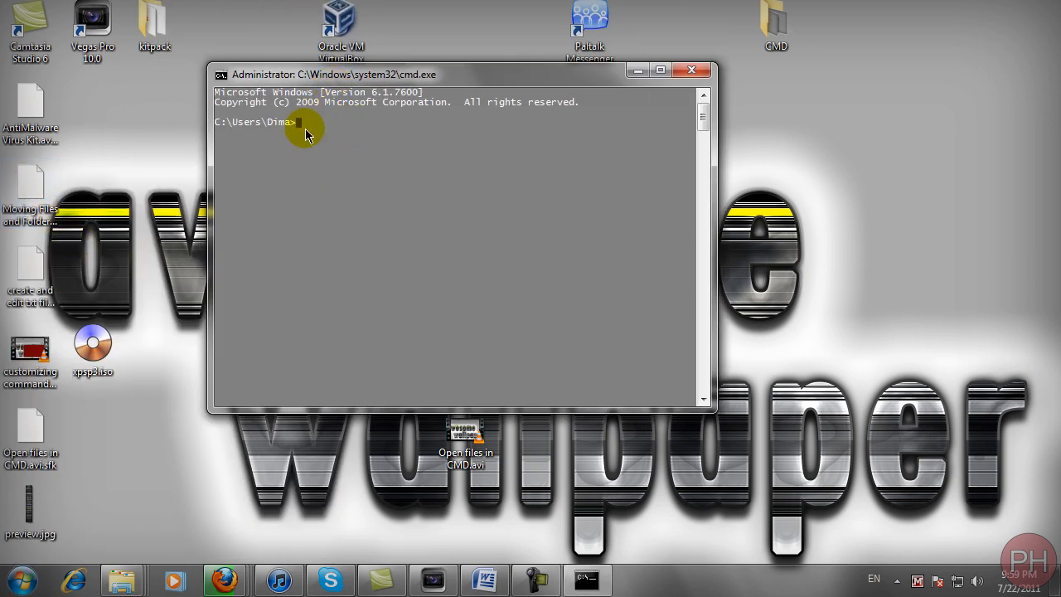
pyautogui.moveTo(232, 130)
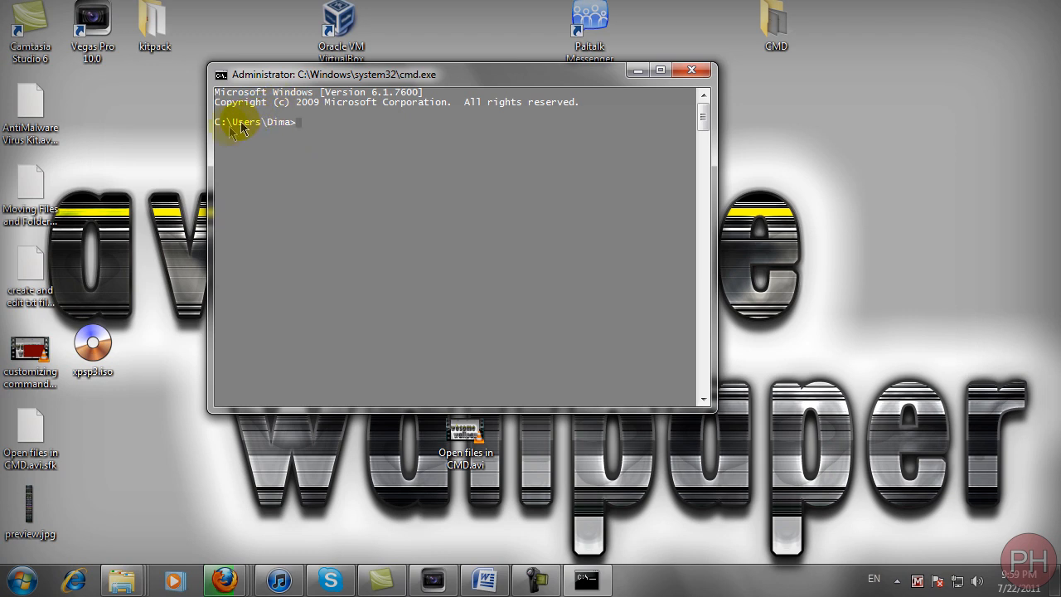
pyautogui.moveTo(236, 131)
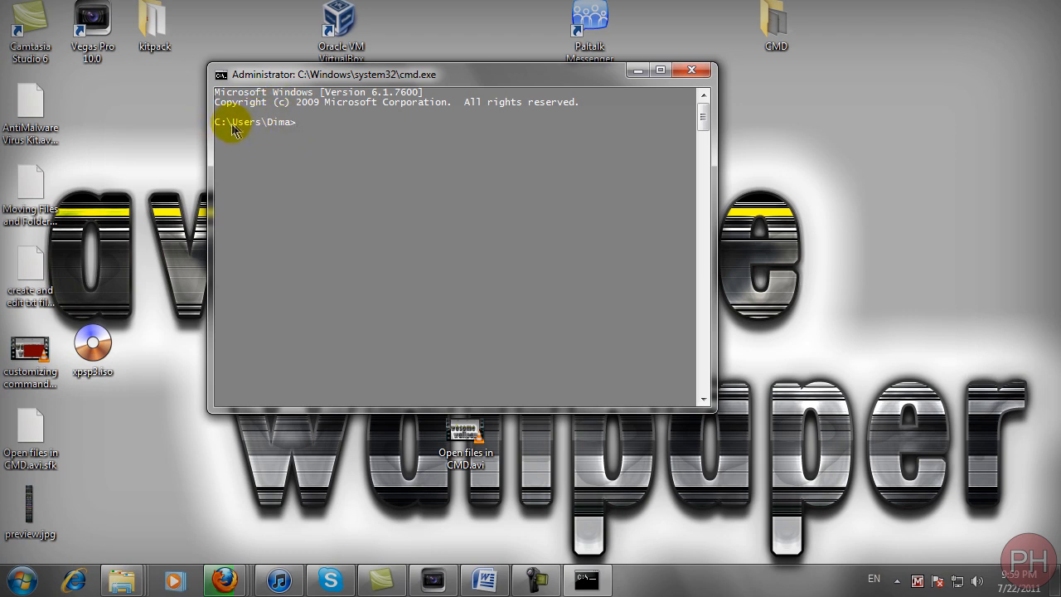
pyautogui.moveTo(358, 131)
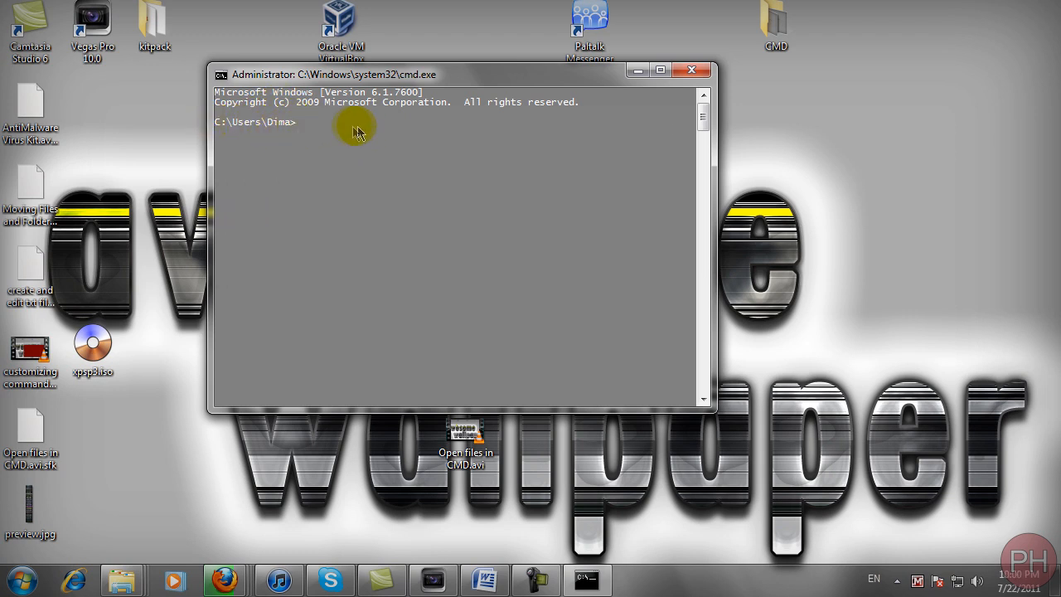
pyautogui.write('i')
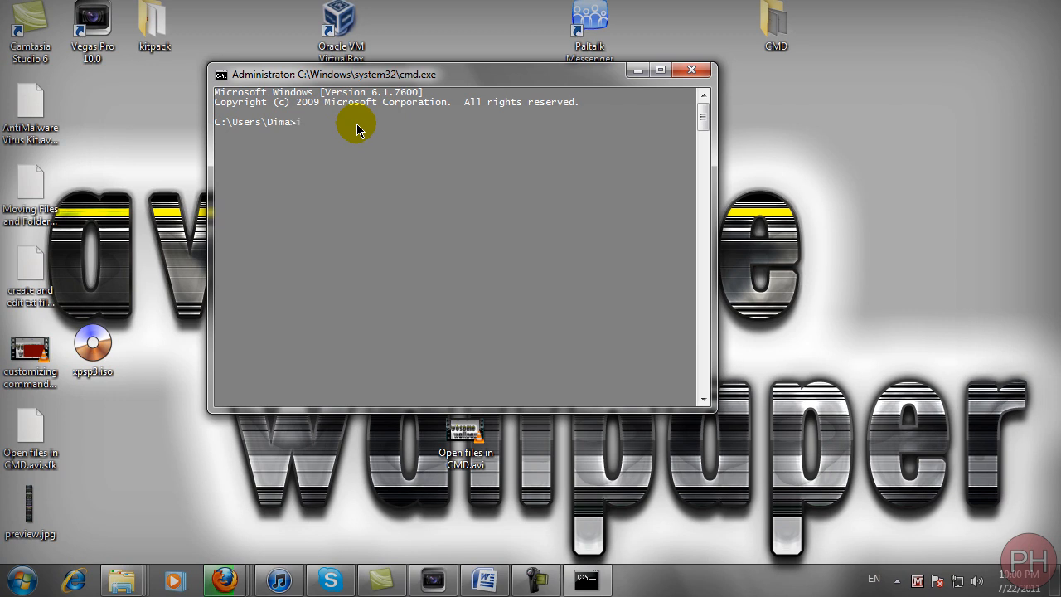
# Run ipconfig and read the Local Area Connection IPv4 192.168.1.3 and gateway 192.168.1.1.
pyautogui.write('pconfig')
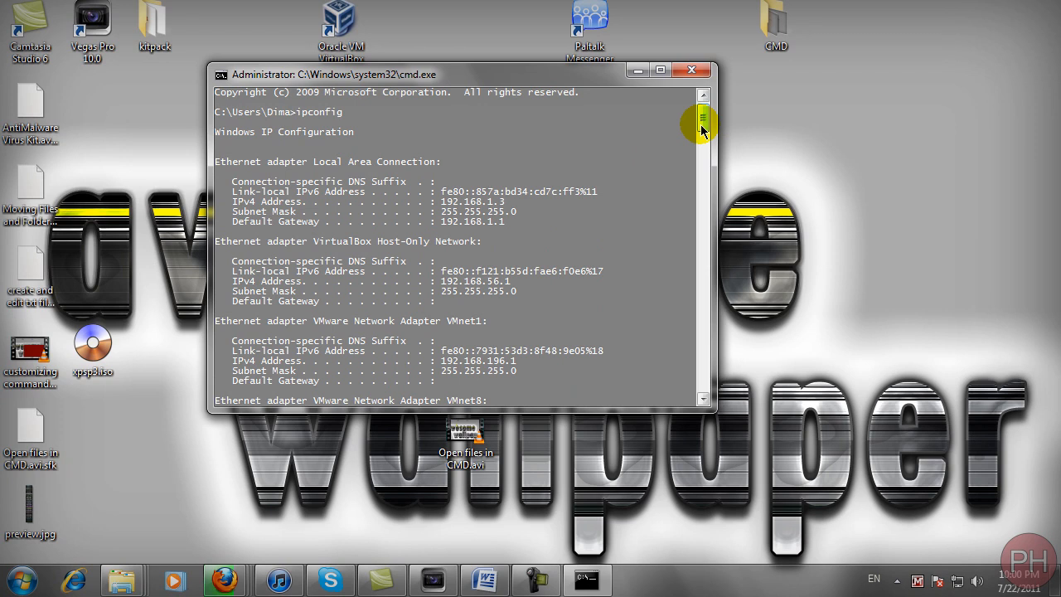
pyautogui.moveTo(407, 126)
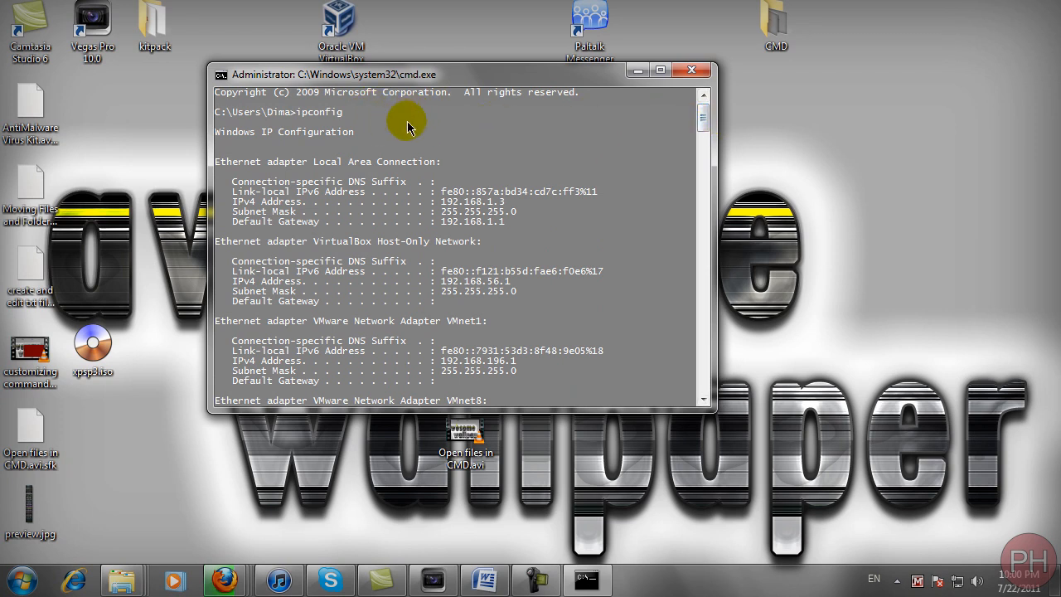
pyautogui.moveTo(256, 190)
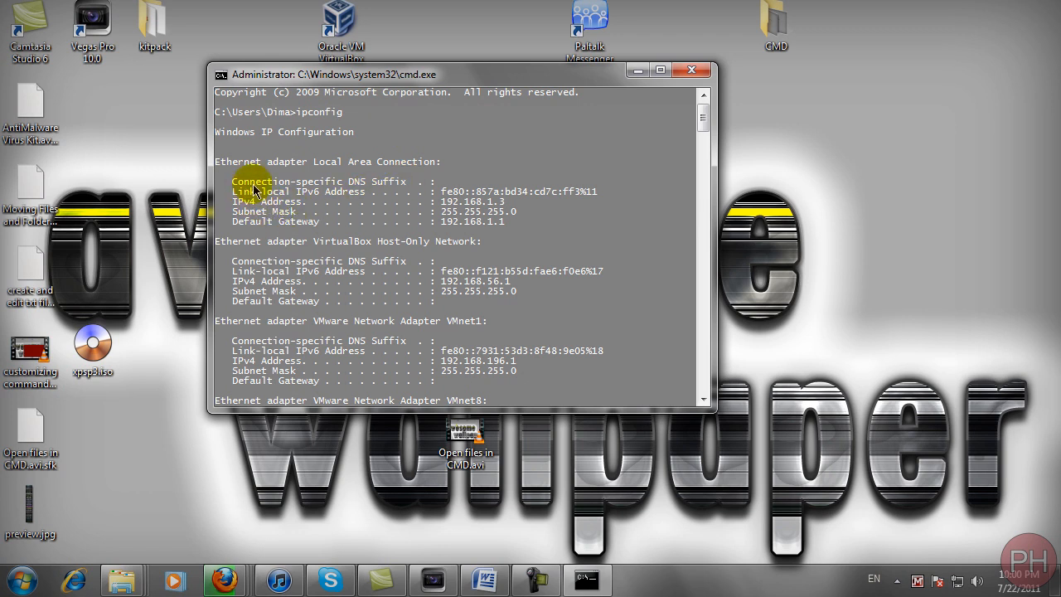
pyautogui.moveTo(319, 165)
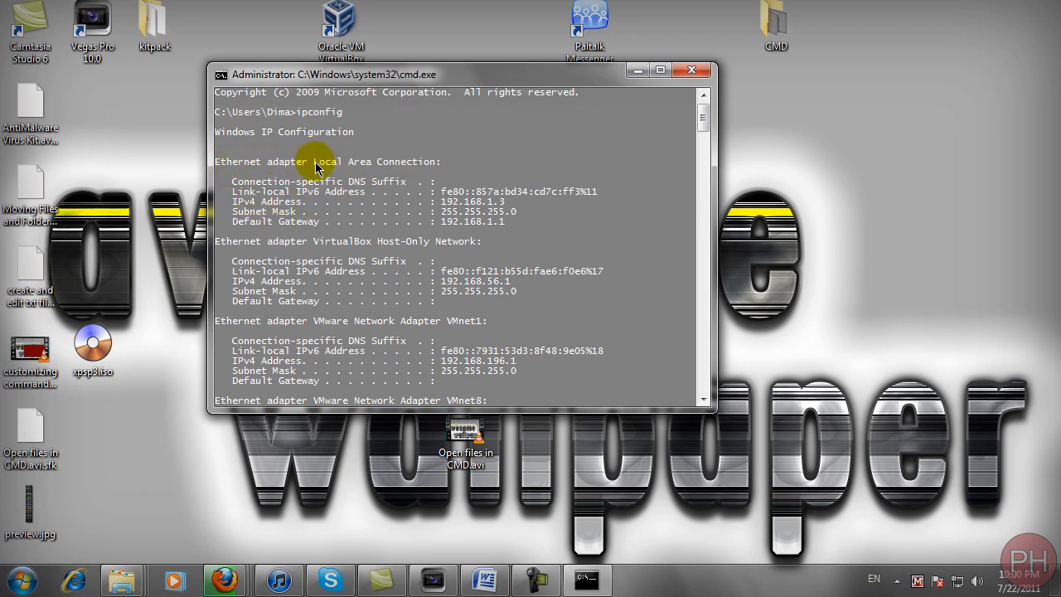
pyautogui.moveTo(337, 240)
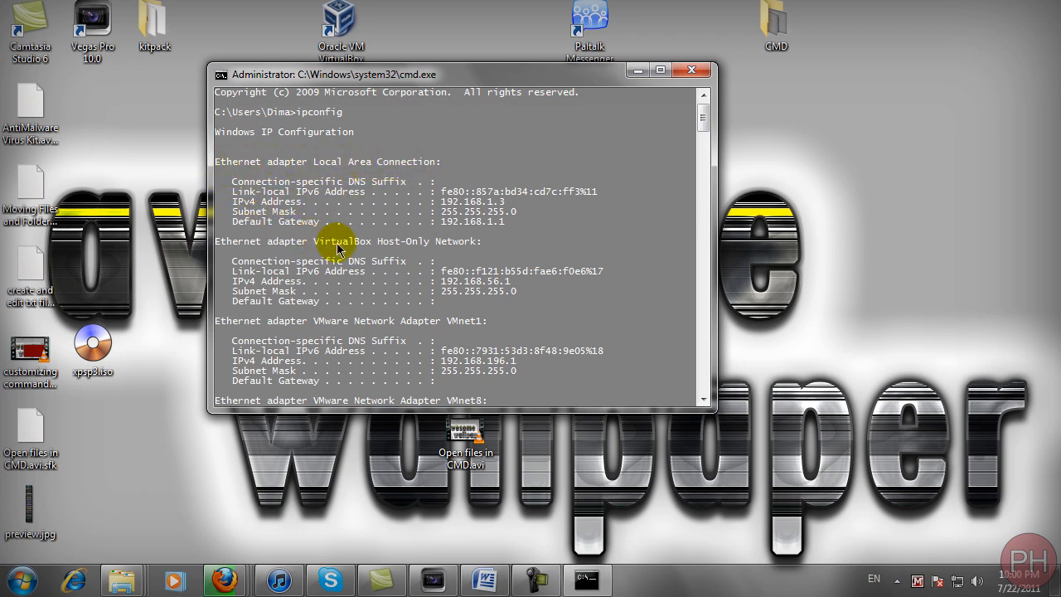
pyautogui.moveTo(455, 249)
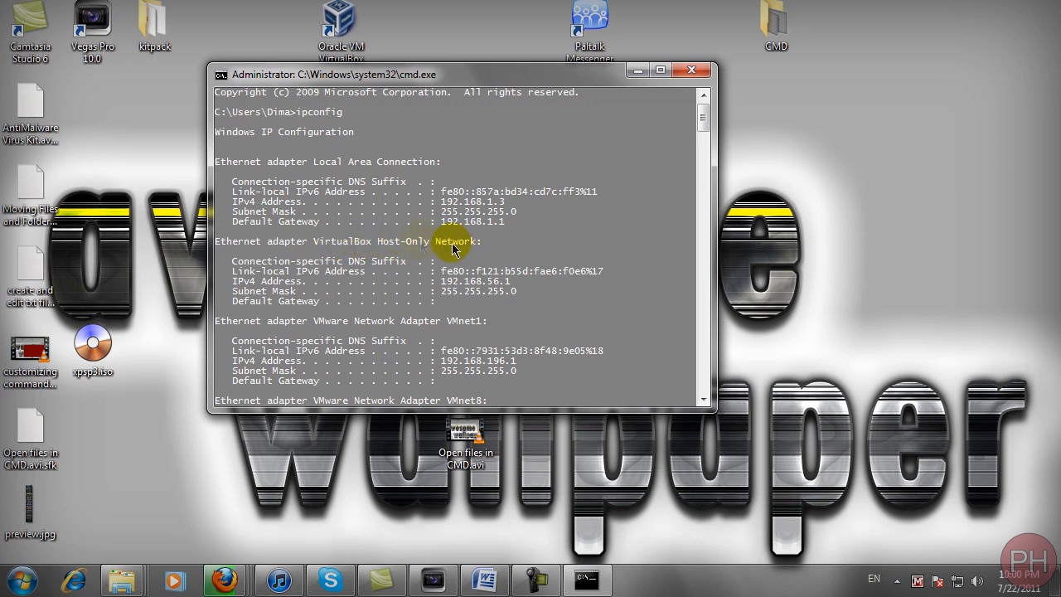
pyautogui.moveTo(351, 325)
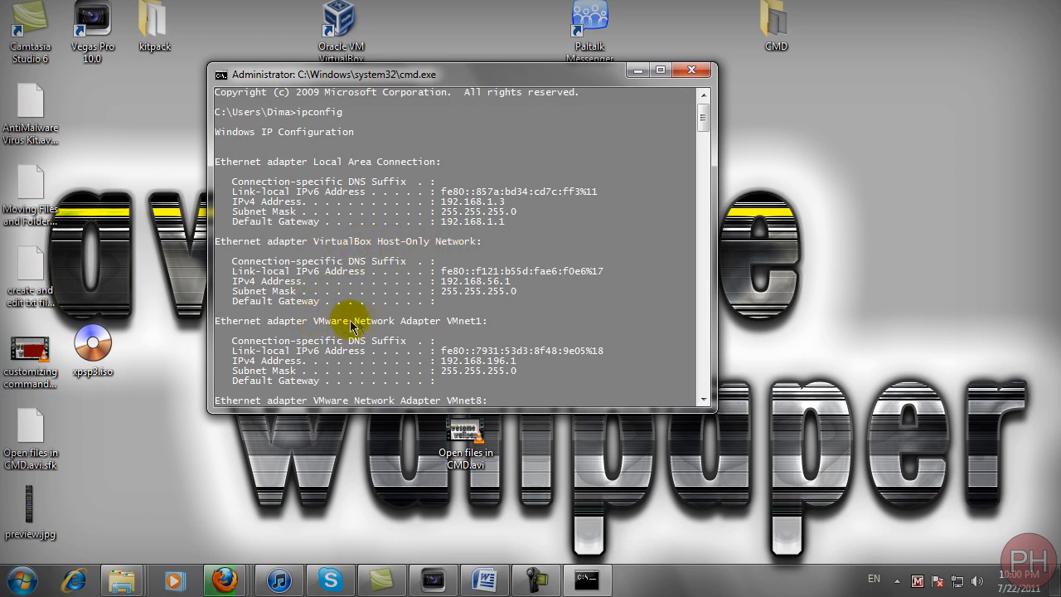
pyautogui.scroll(-3)
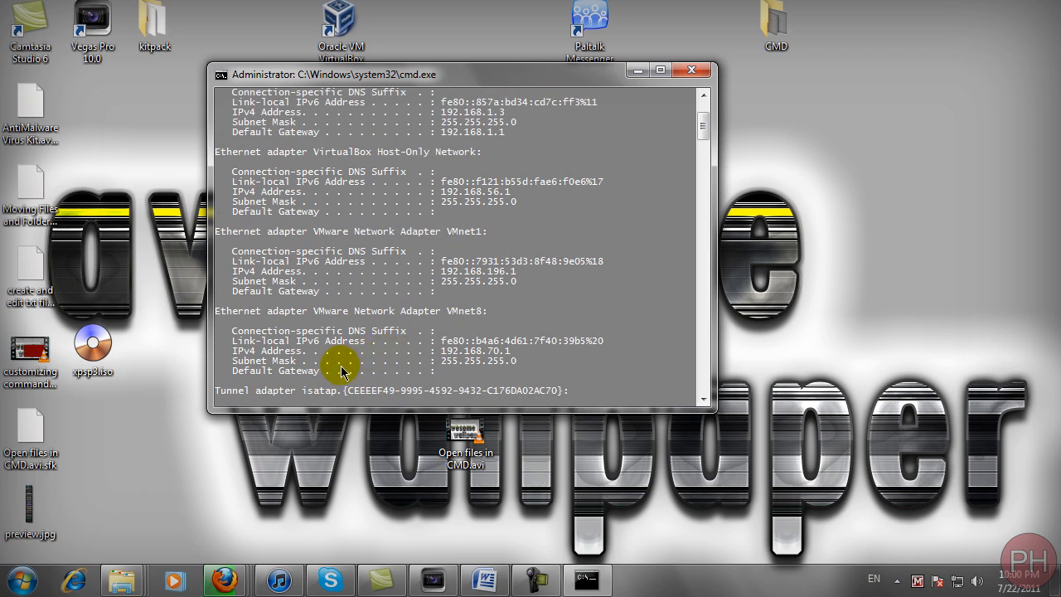
pyautogui.moveTo(418, 257)
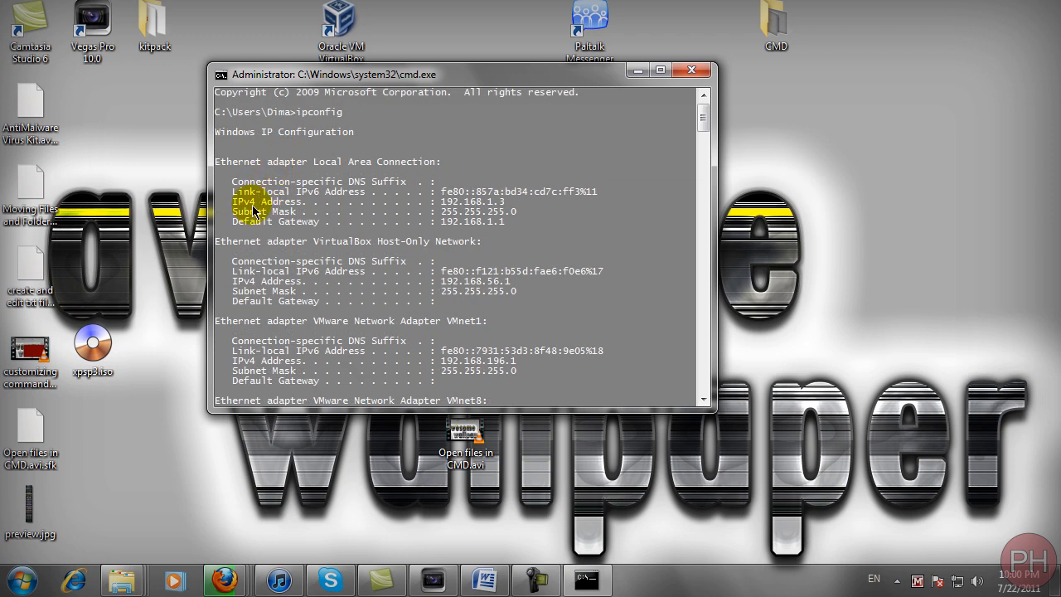
pyautogui.moveTo(267, 222)
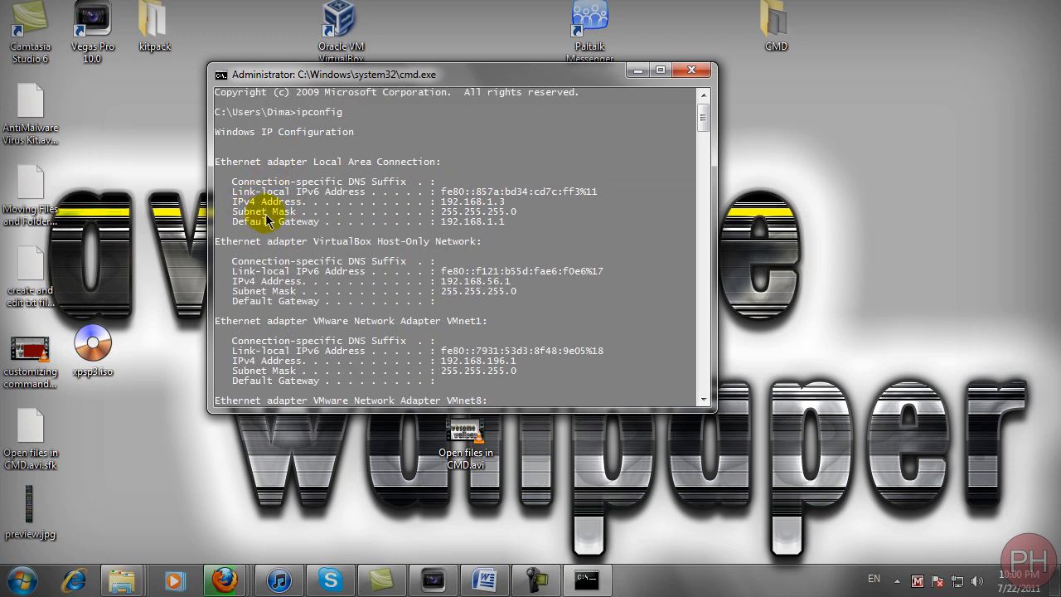
pyautogui.moveTo(289, 232)
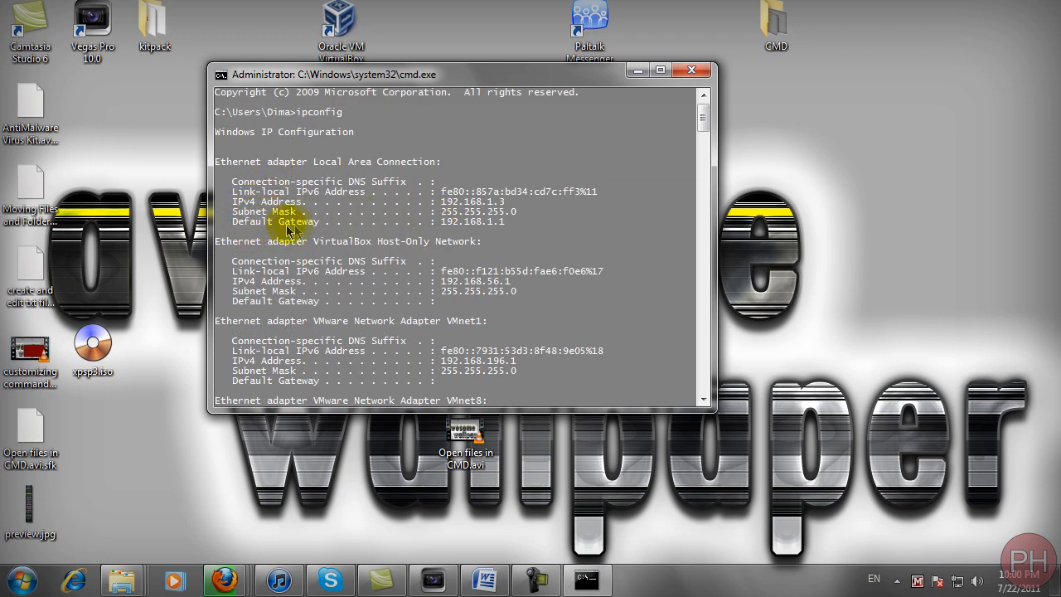
pyautogui.moveTo(474, 228)
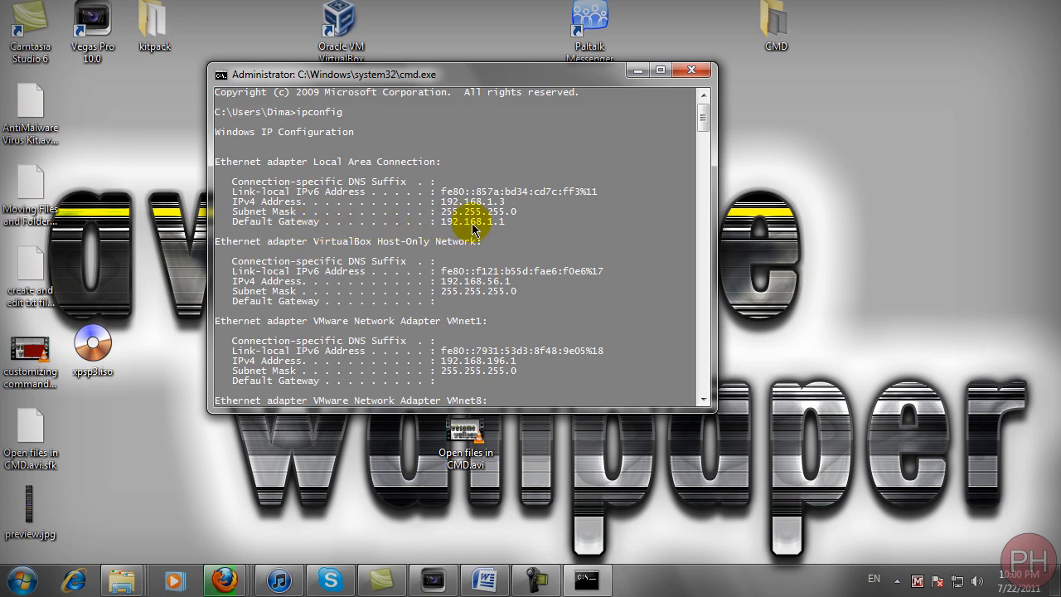
pyautogui.moveTo(481, 235)
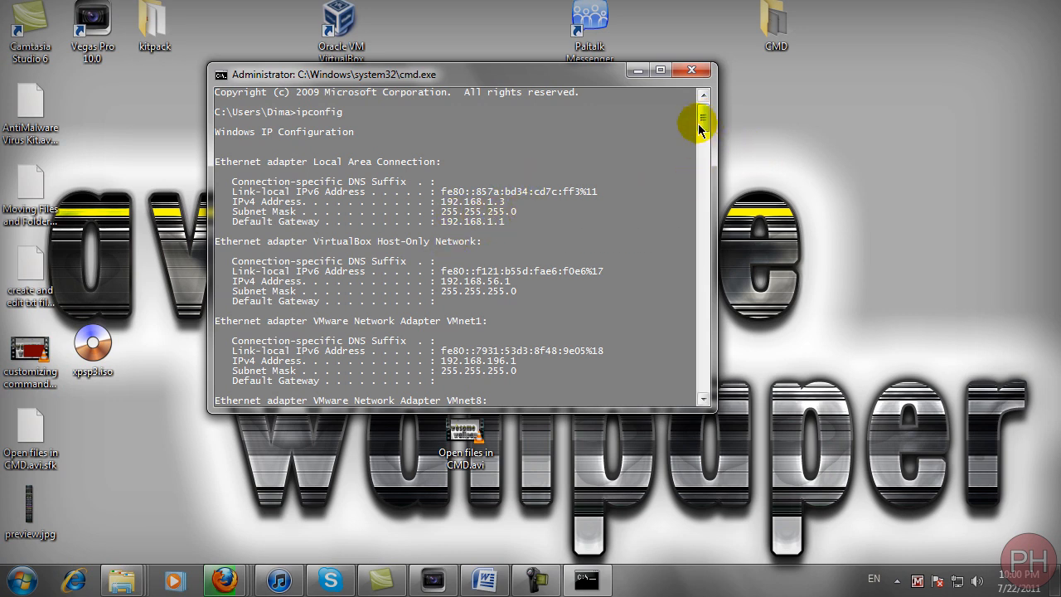
pyautogui.scroll(-3)
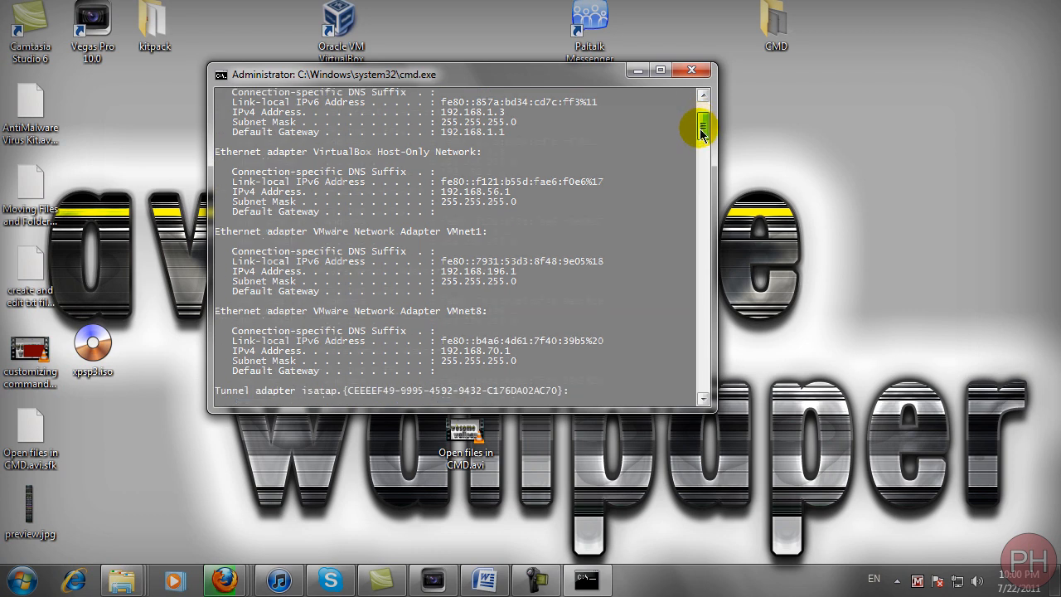
pyautogui.scroll(-3)
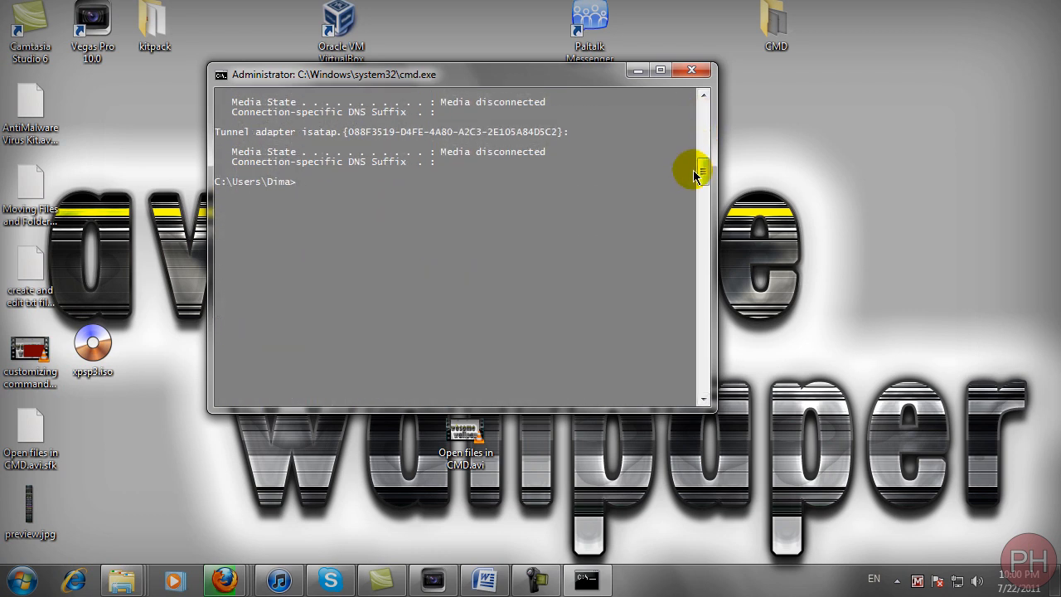
pyautogui.moveTo(301, 195)
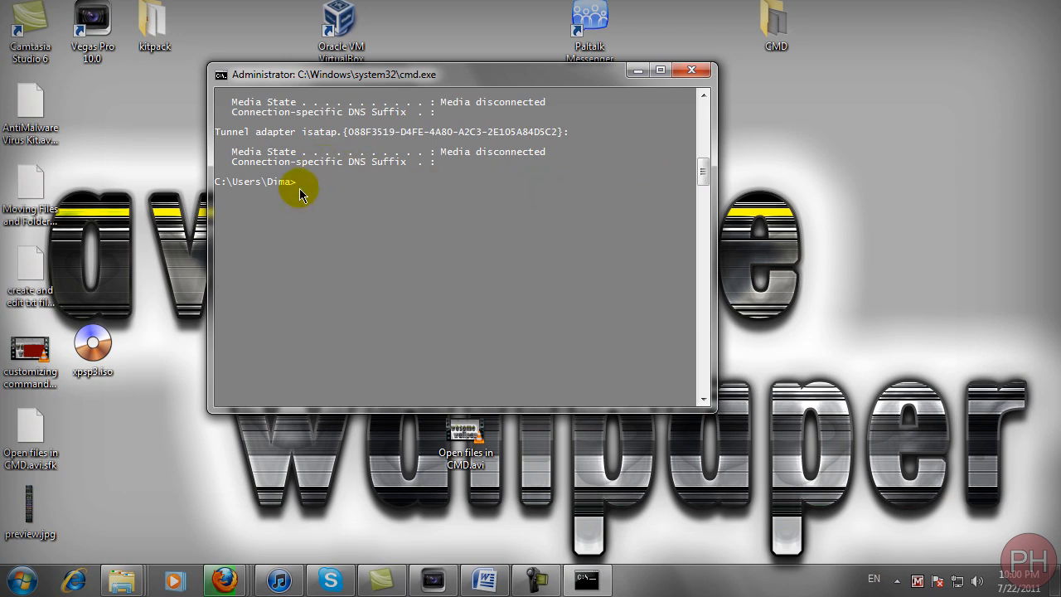
pyautogui.moveTo(982, 184)
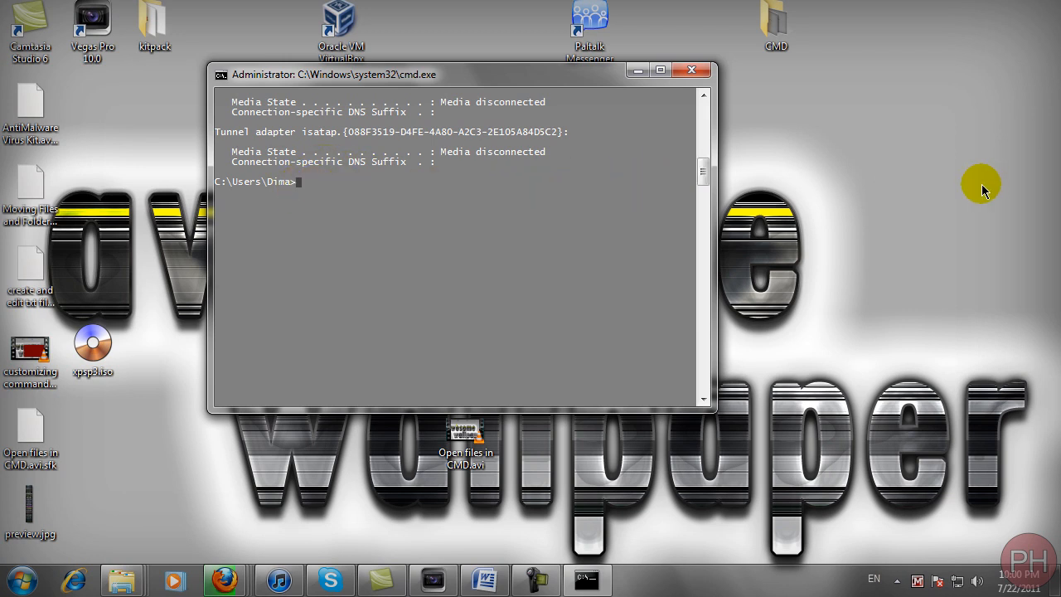
# Run net view to list the two computers visible on the network.
pyautogui.write('net view')
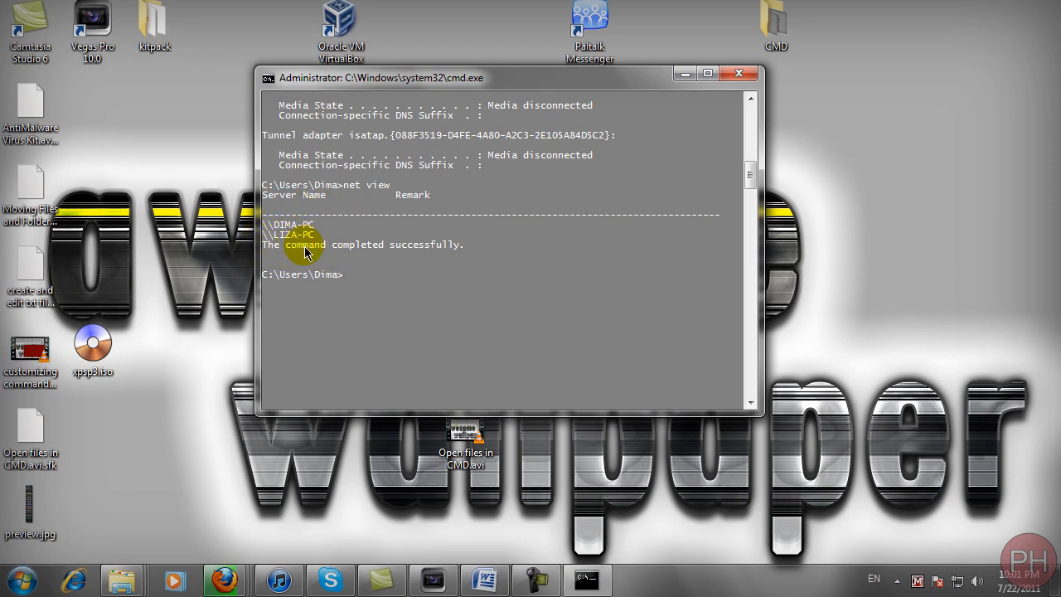
pyautogui.moveTo(339, 255)
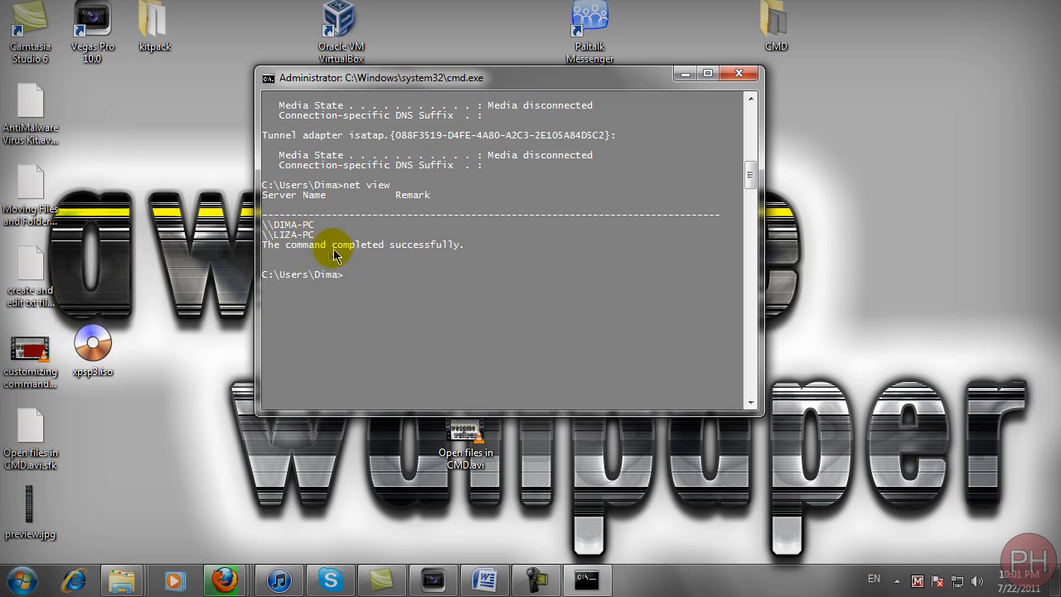
pyautogui.moveTo(285, 237)
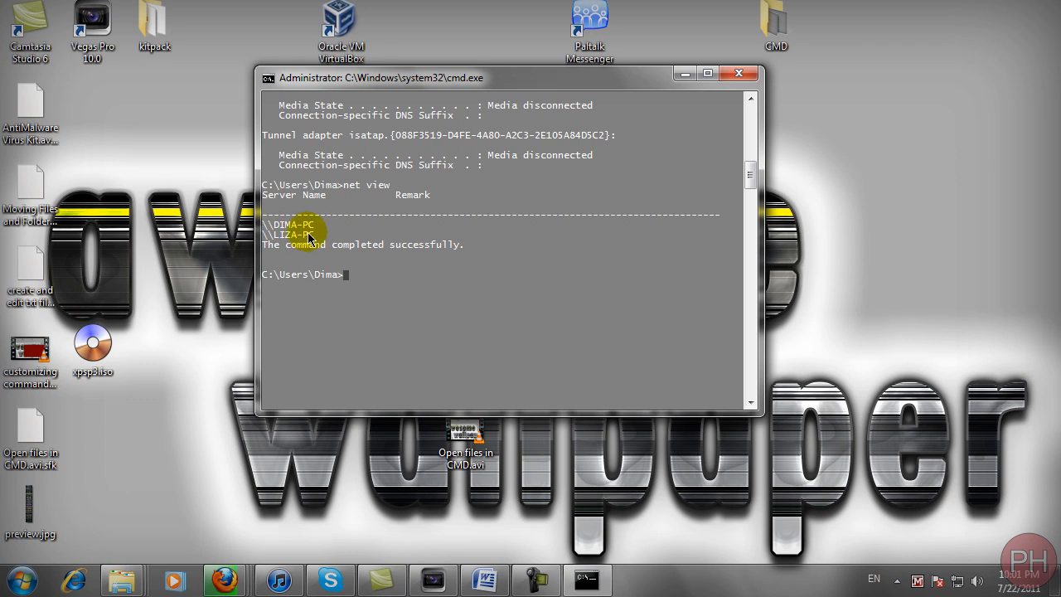
pyautogui.moveTo(302, 246)
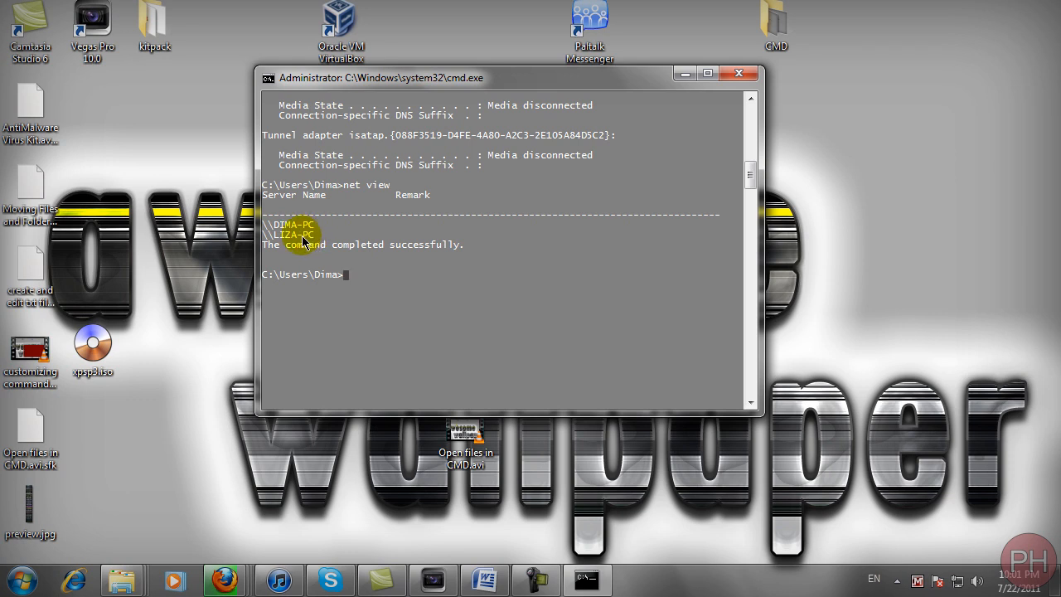
pyautogui.moveTo(301, 247)
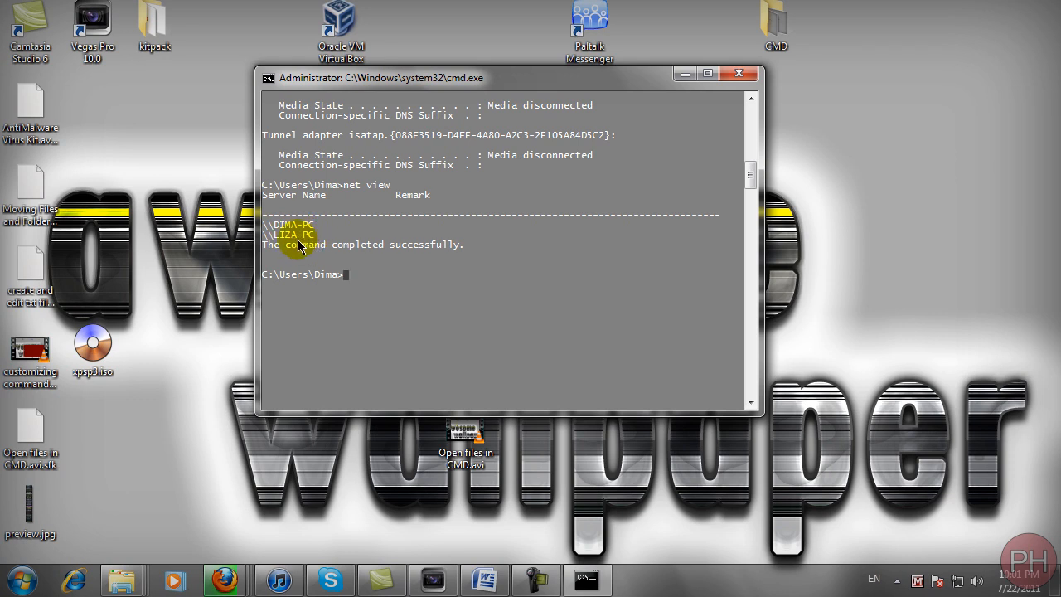
# Ping liza-pc and receive four replies with no packet loss.
pyautogui.write('pin')
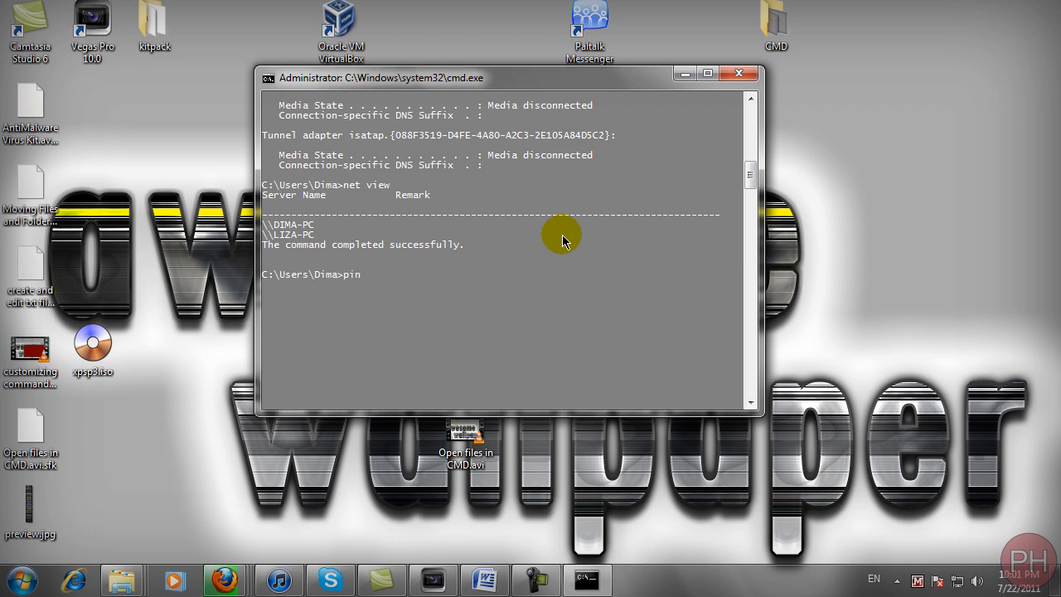
pyautogui.write('g')
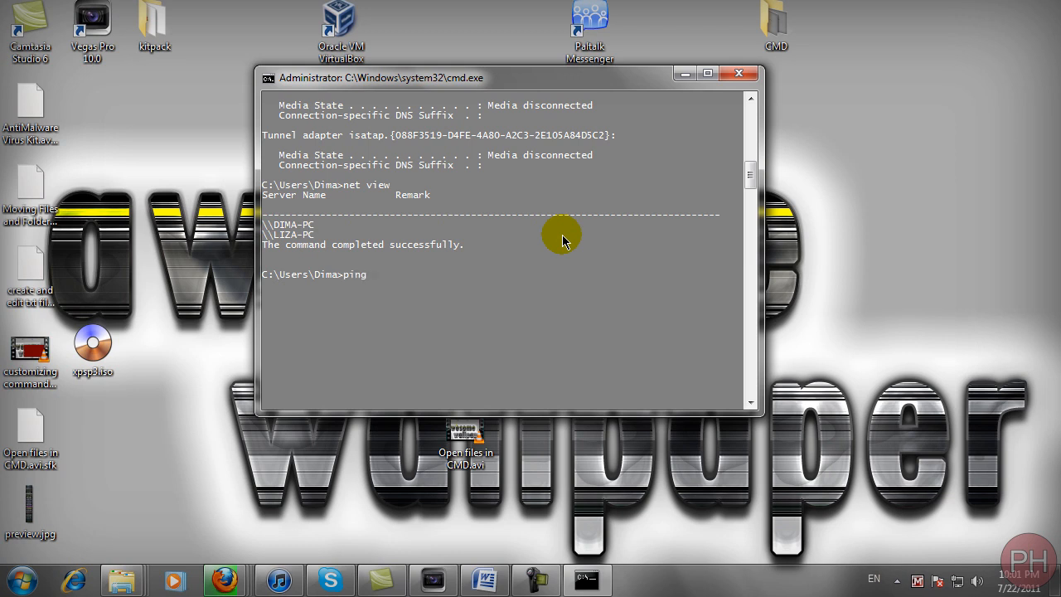
pyautogui.write('liza-pc')
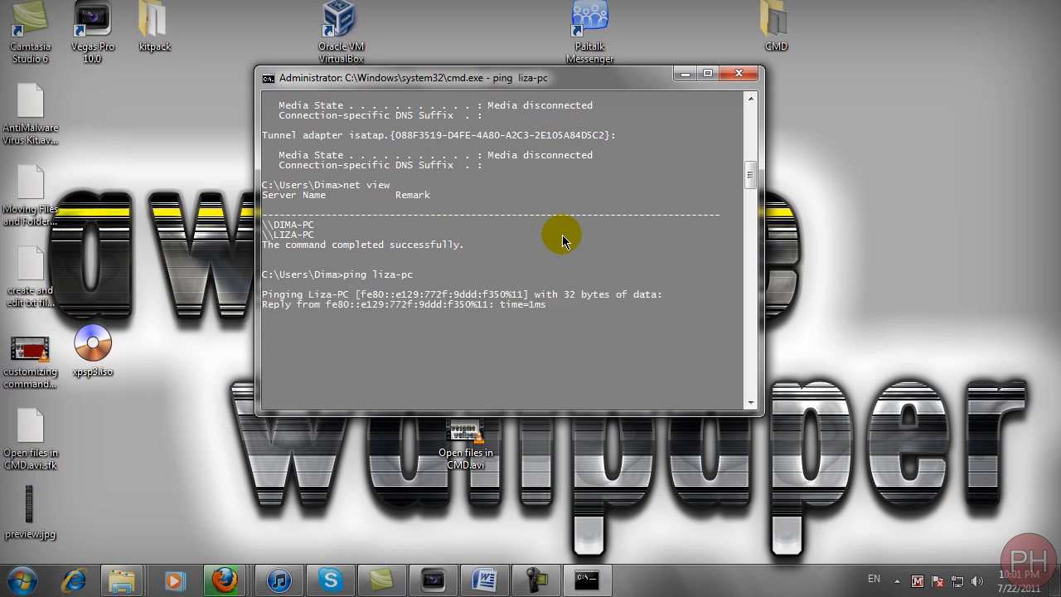
pyautogui.moveTo(323, 299)
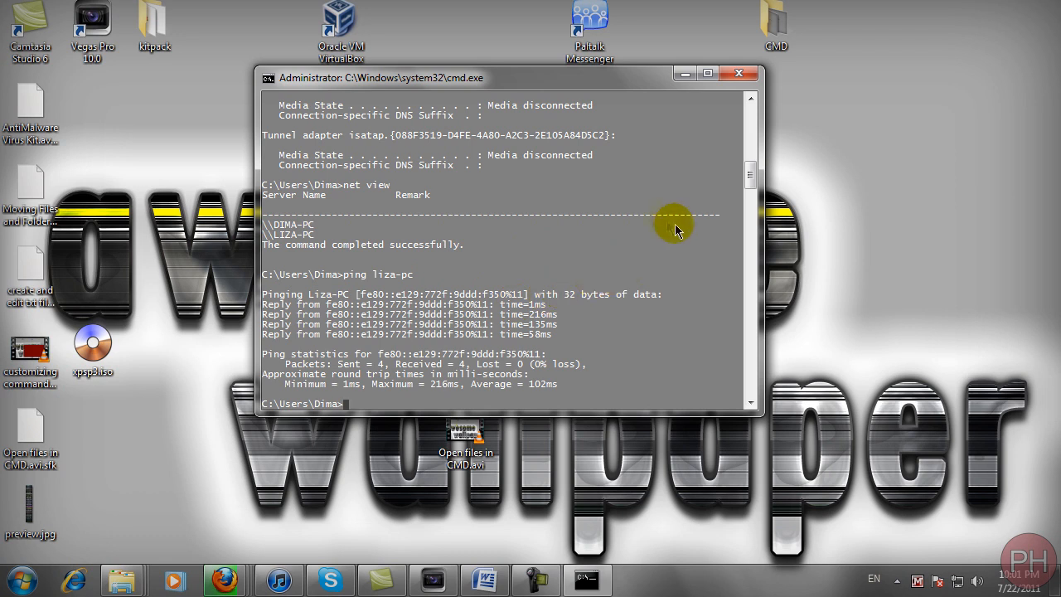
pyautogui.moveTo(388, 298)
pyautogui.write('ping l')
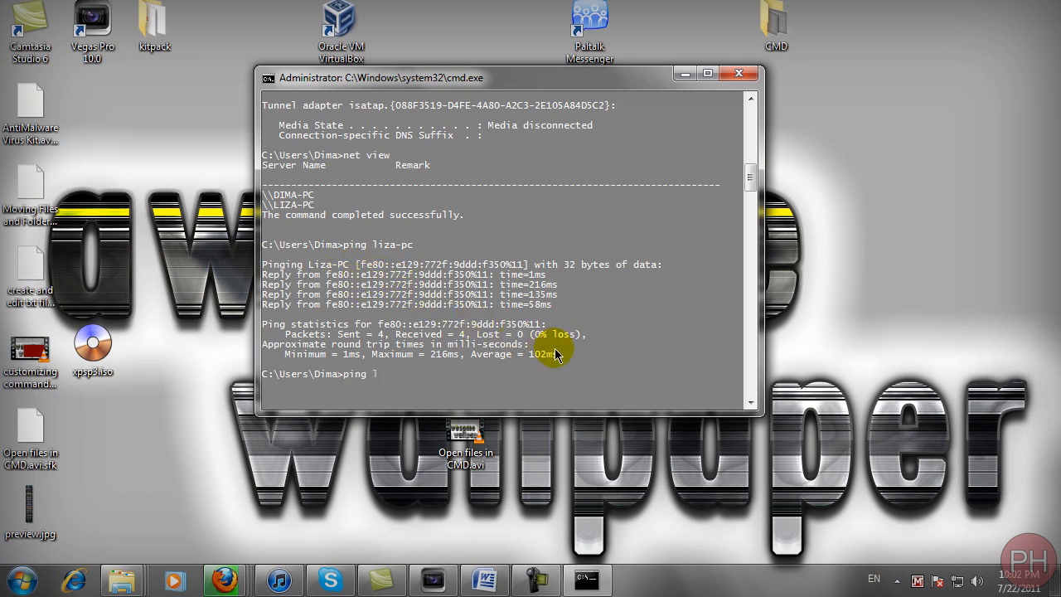
# Ping LIZA-PC again, revealing its IPv4 address 192.168.1.4.
pyautogui.write('LIZA-PC')
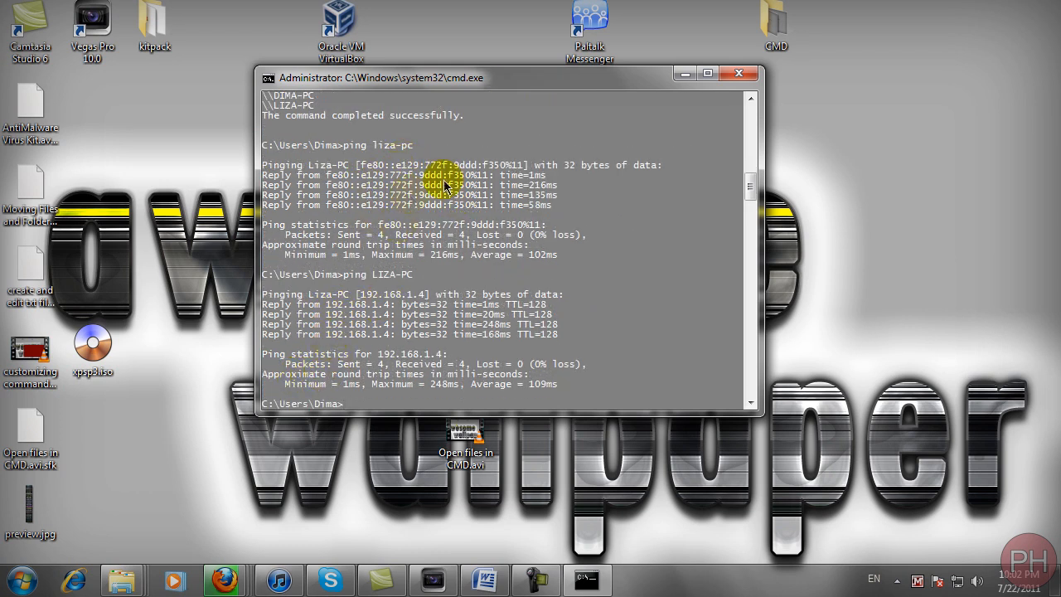
pyautogui.moveTo(361, 315)
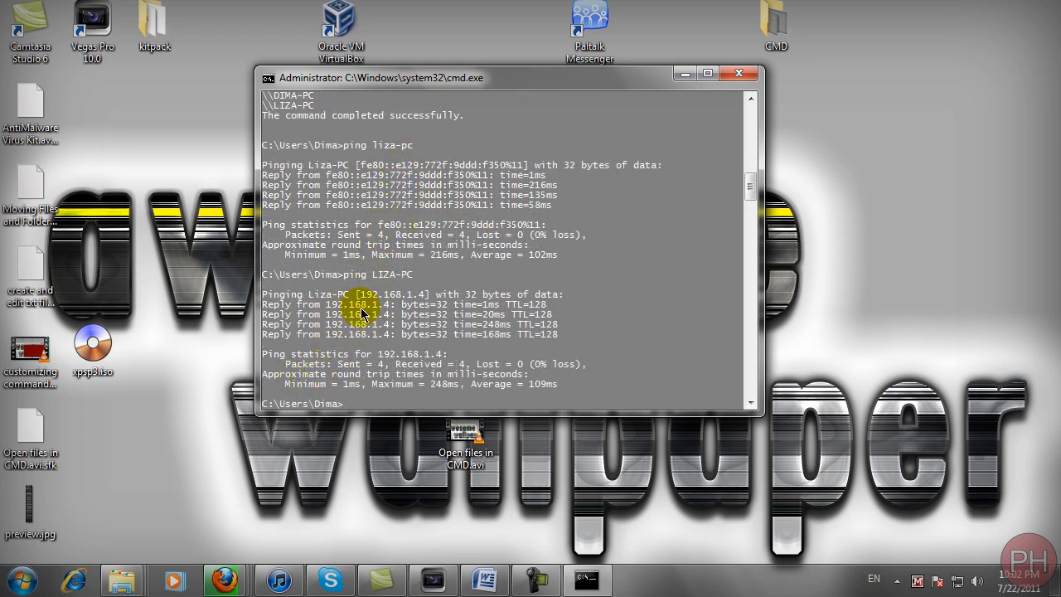